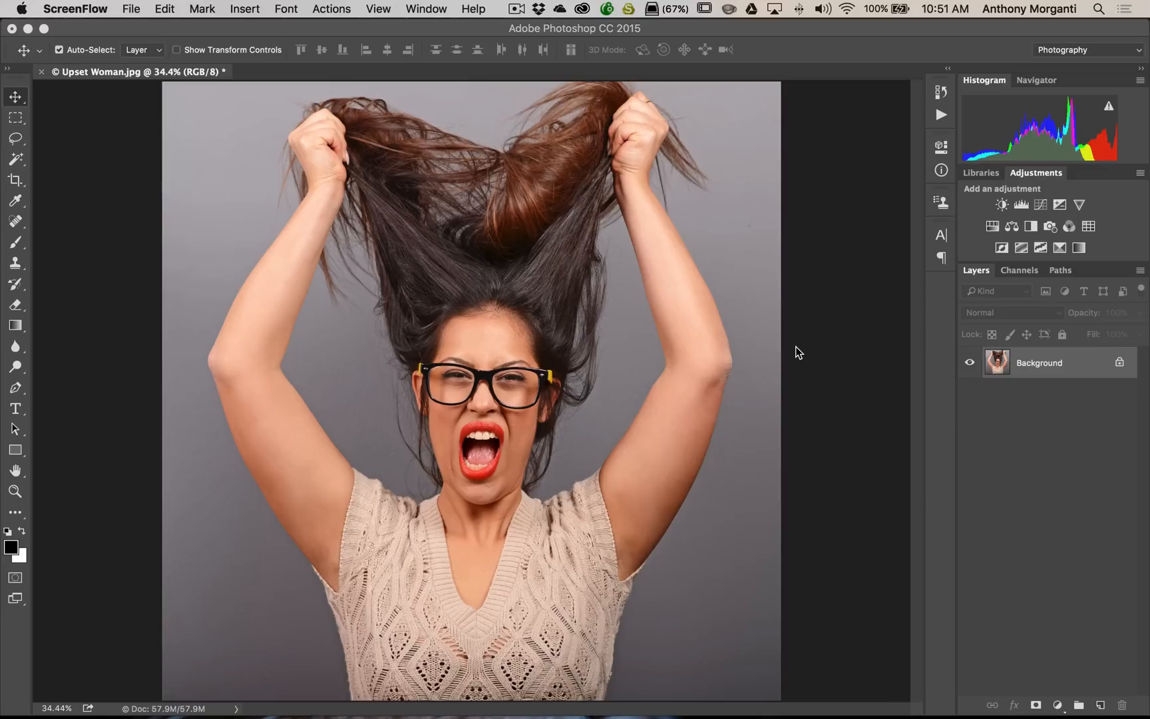
mouse_move(764, 165)
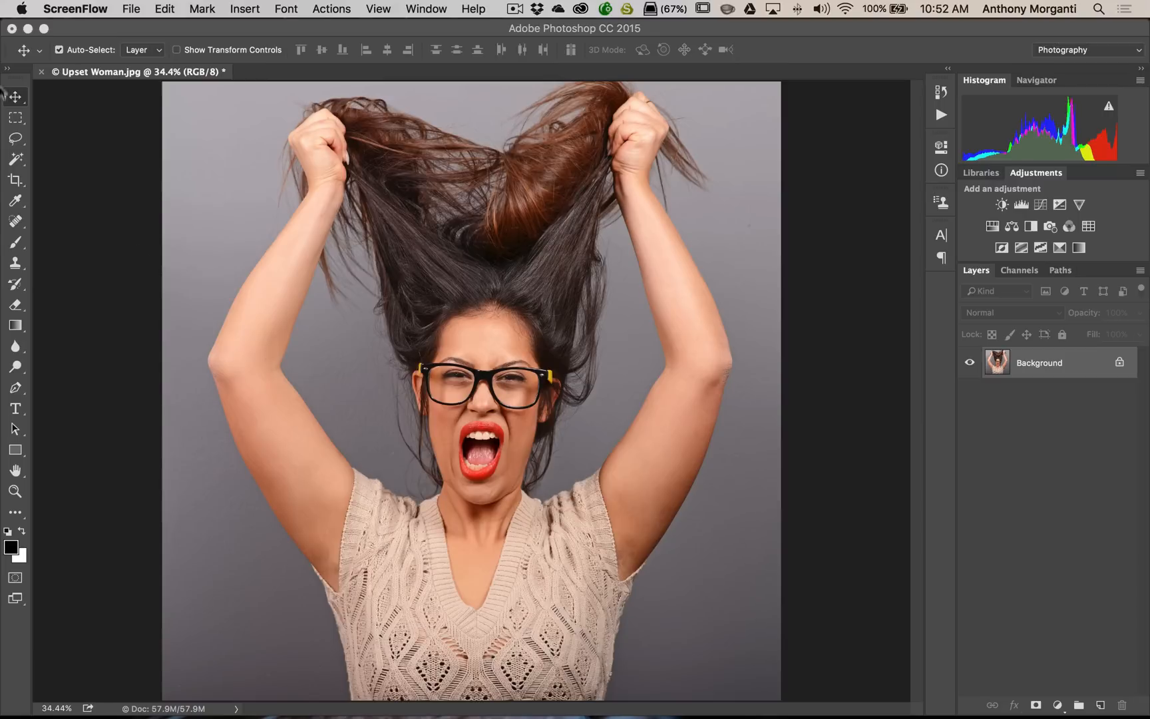
With the Crop tool, pull the right crop edge out and back to the image border.
click(15, 181)
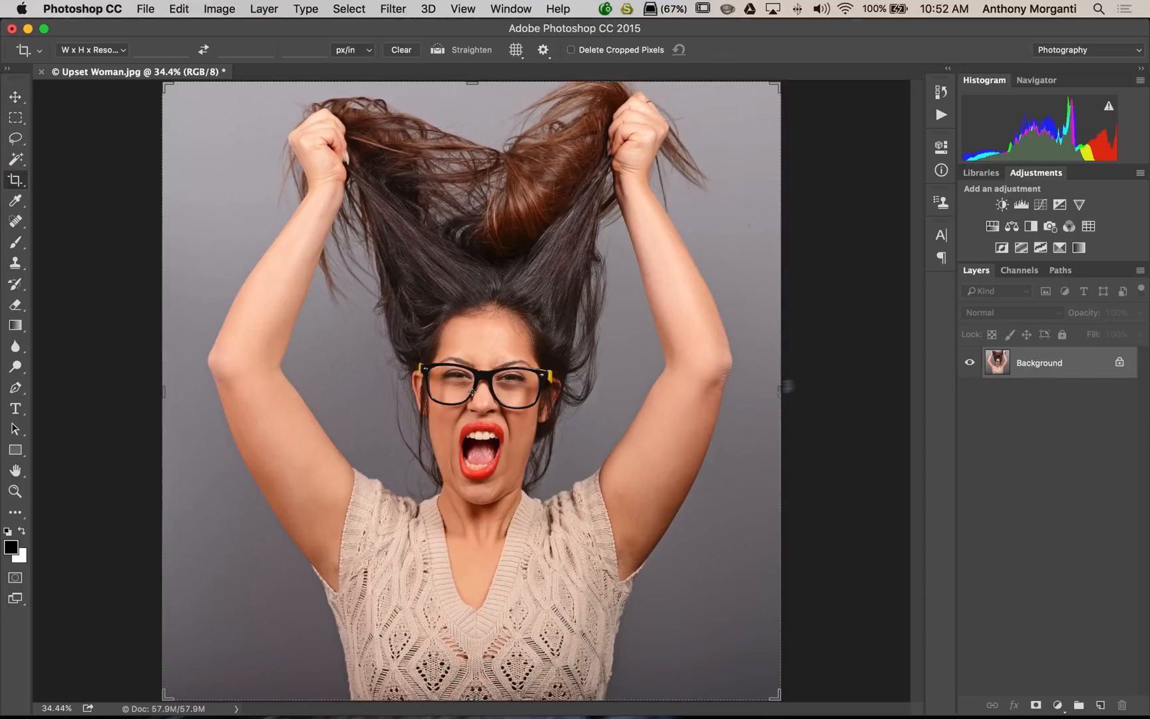
drag(779, 387, 872, 387)
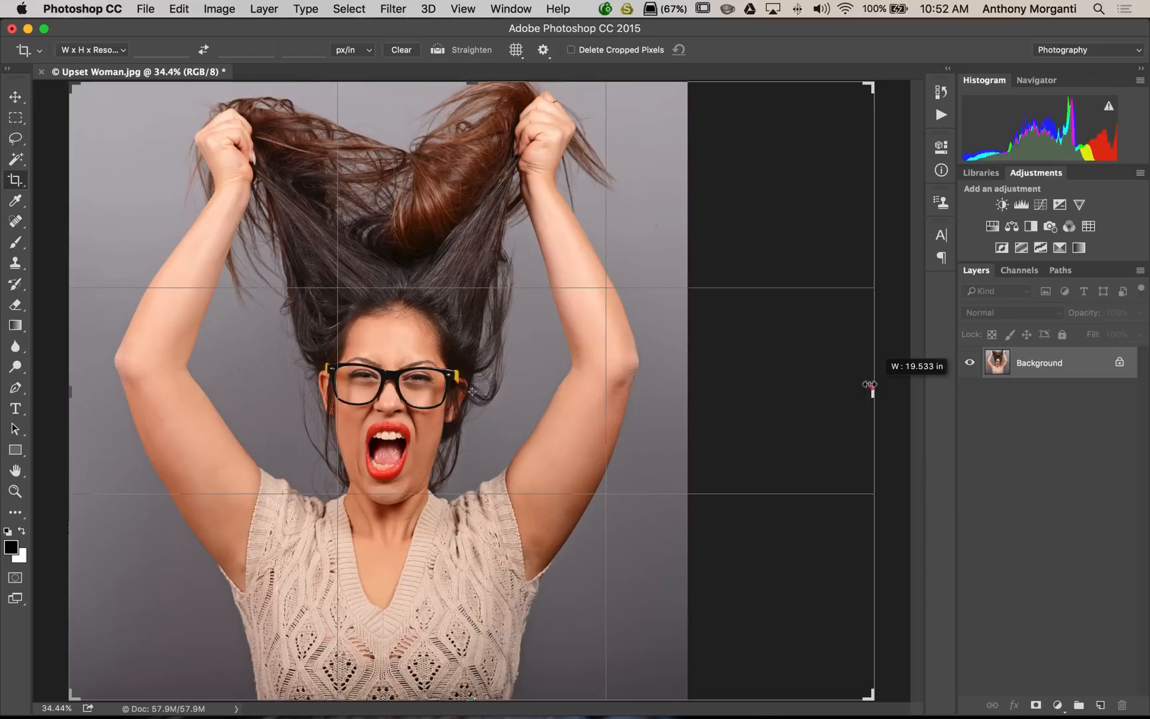
drag(872, 388, 45, 389)
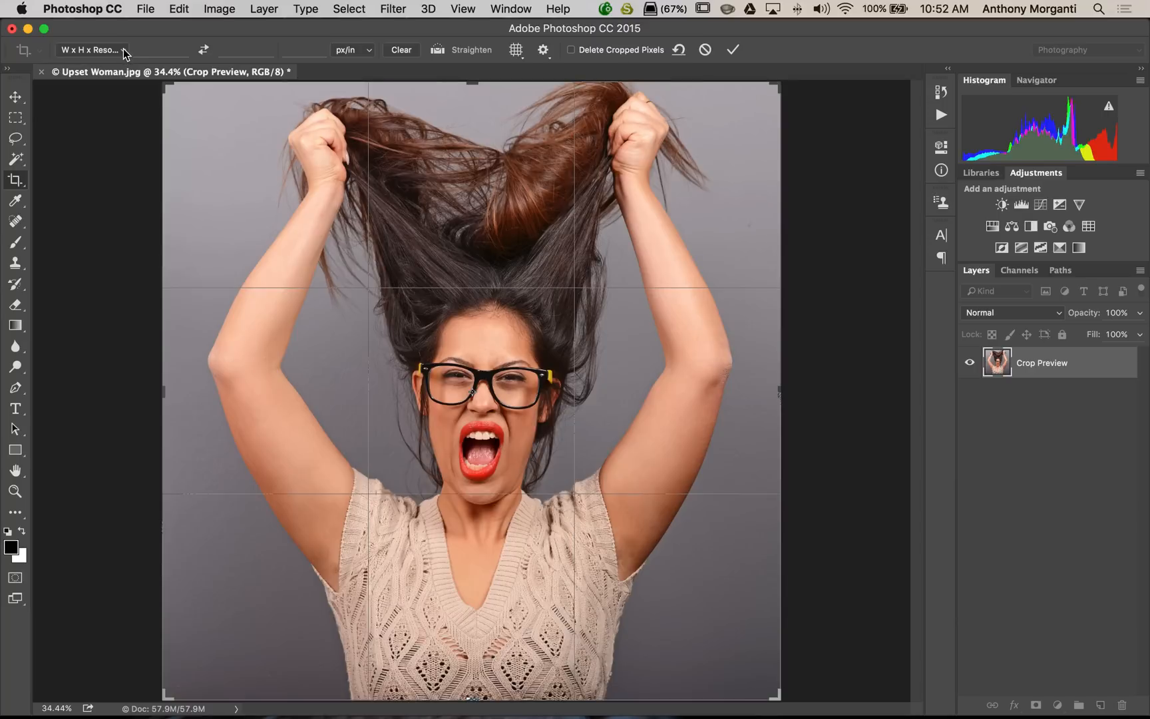
Choose Ratio in the Crop options bar to lock a 1.91 by 1 proportion.
click(107, 50)
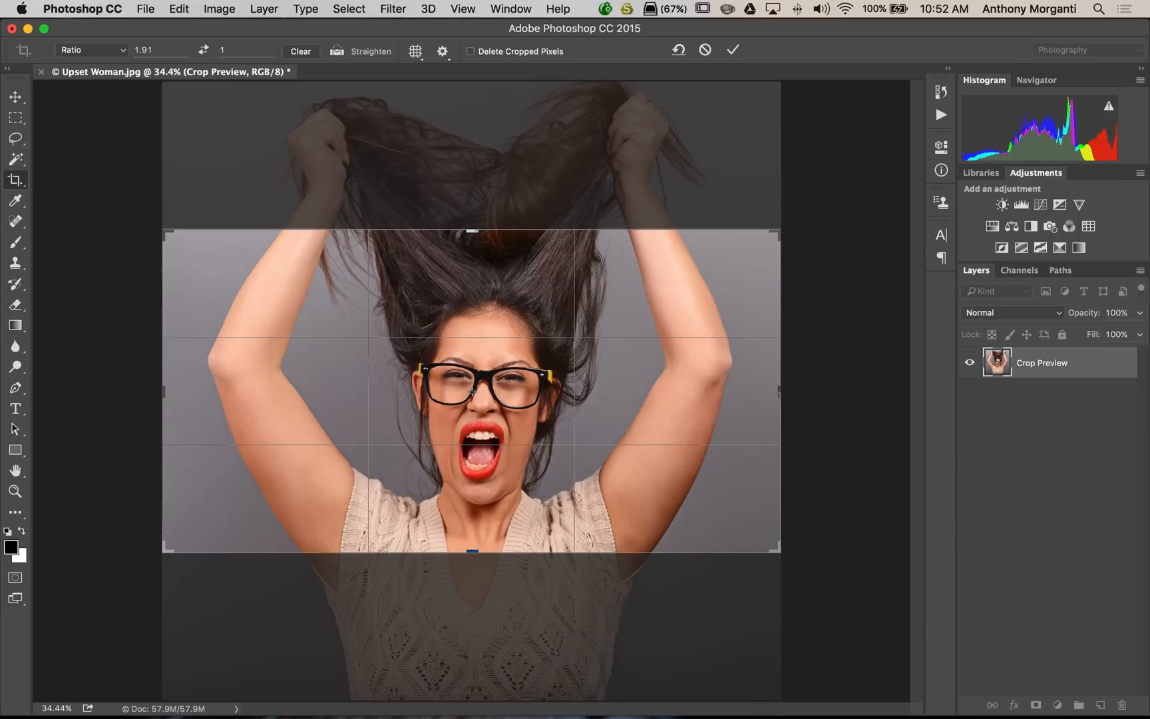
mouse_move(402, 306)
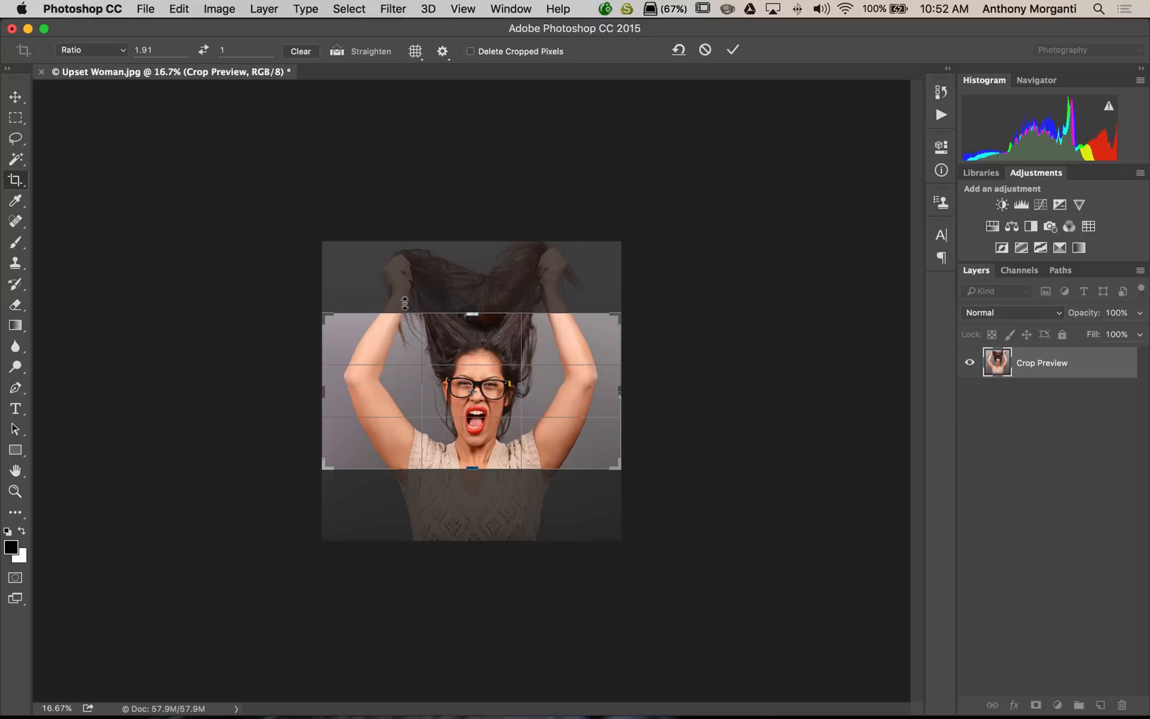
mouse_move(152, 90)
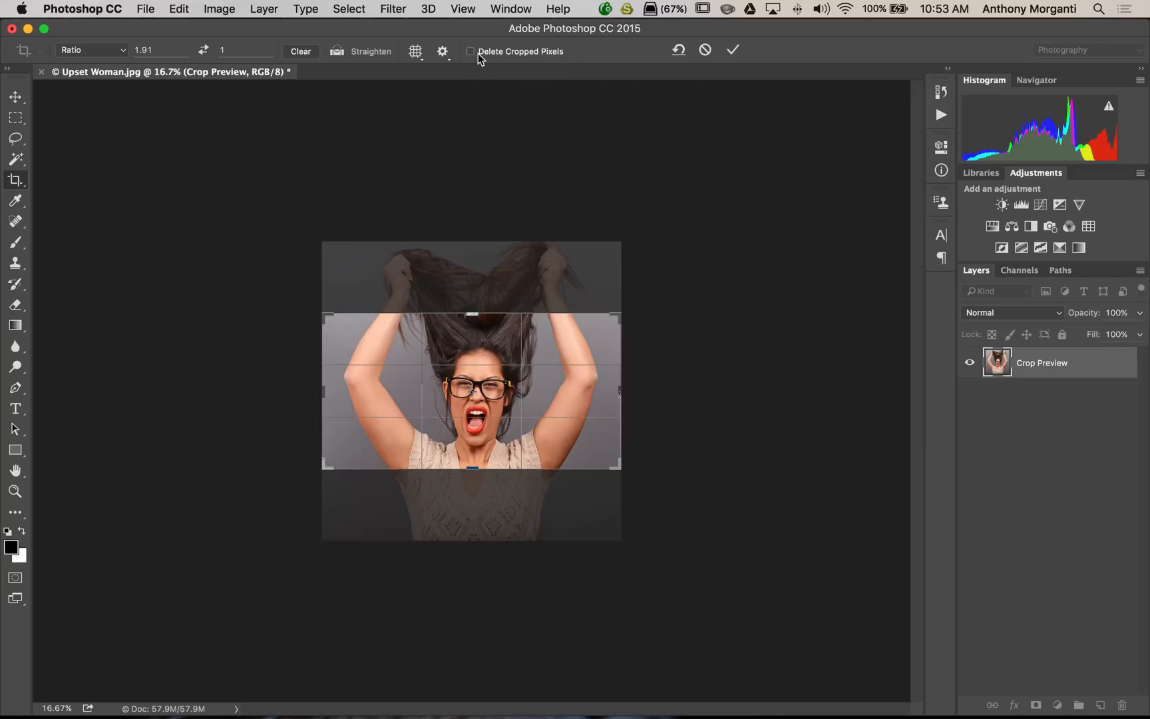
mouse_move(617, 387)
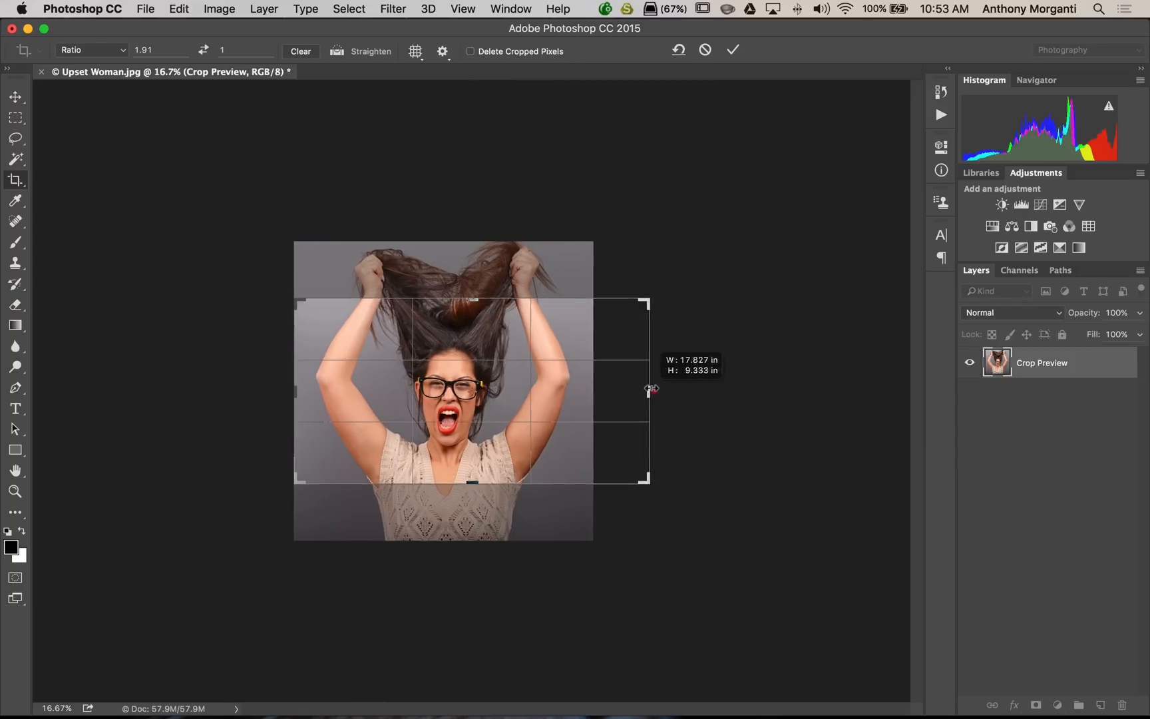
Extend the crop frame's right side beyond the photo and commit the crop.
drag(647, 390, 731, 389)
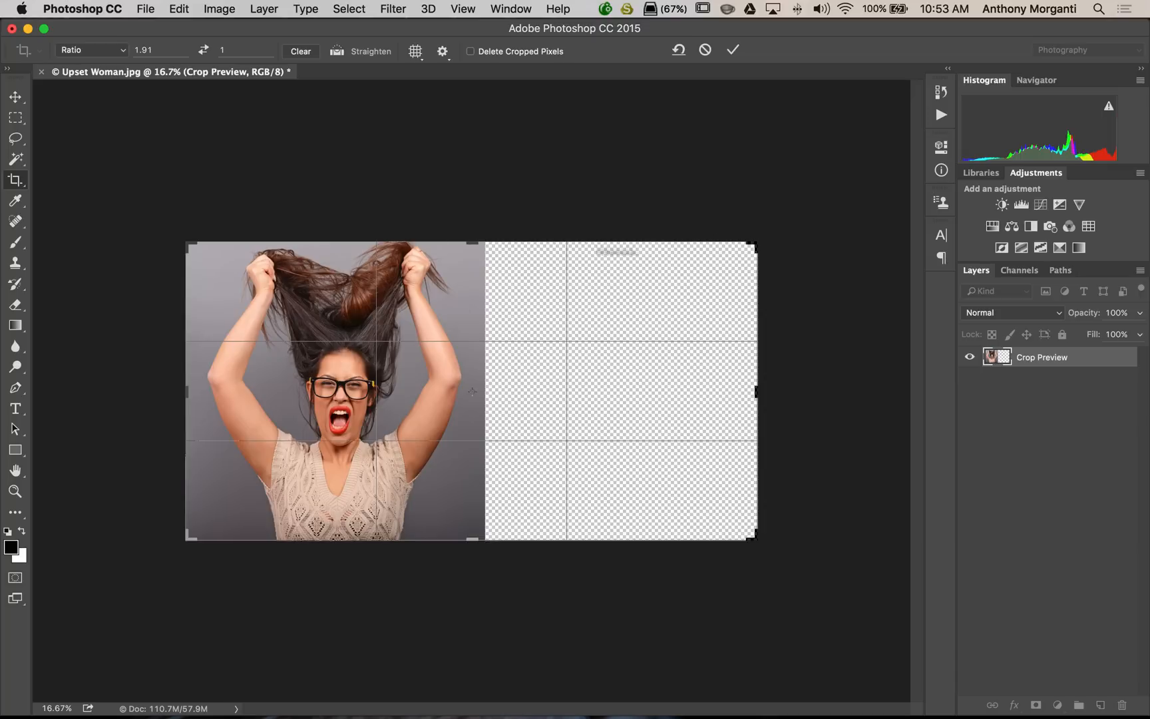
mouse_move(669, 167)
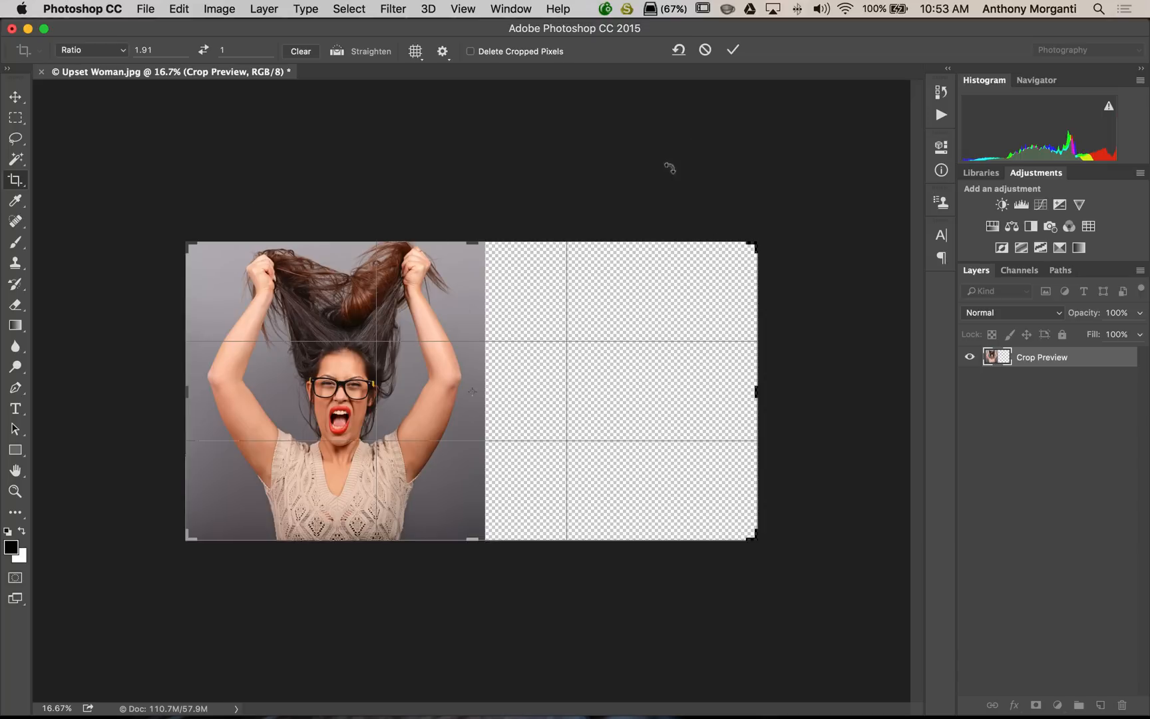
click(733, 50)
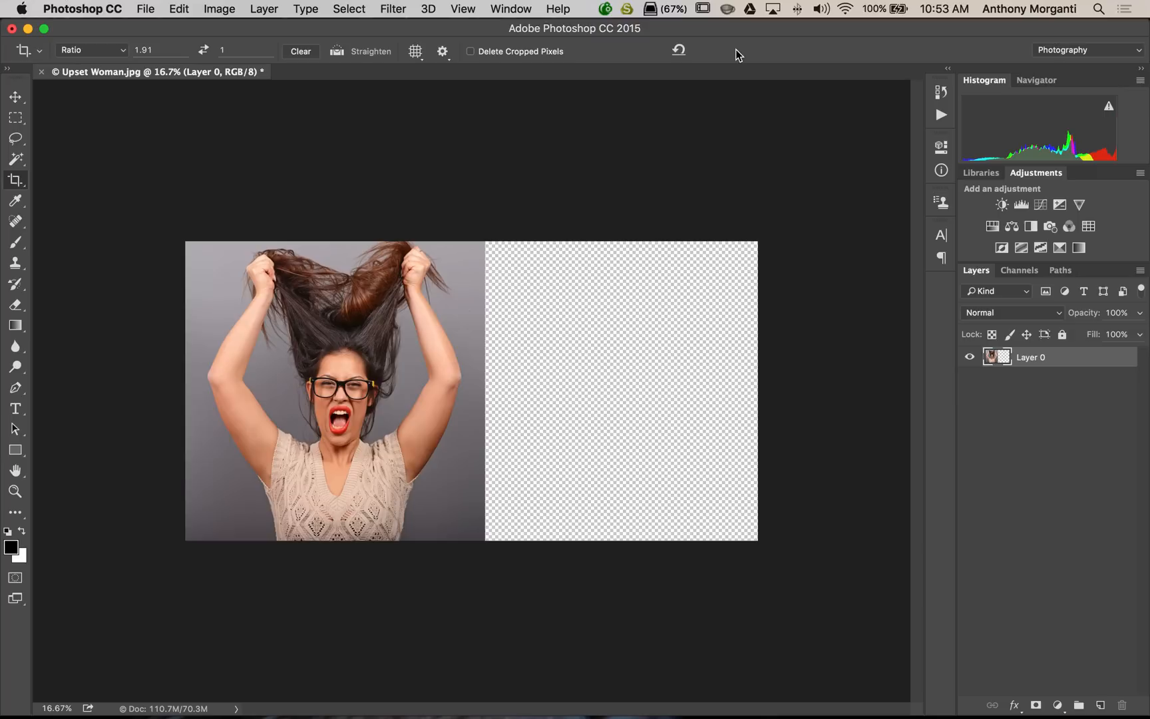
Zoom the view in and pick the Rectangular Marquee tool.
key(cmd+0)
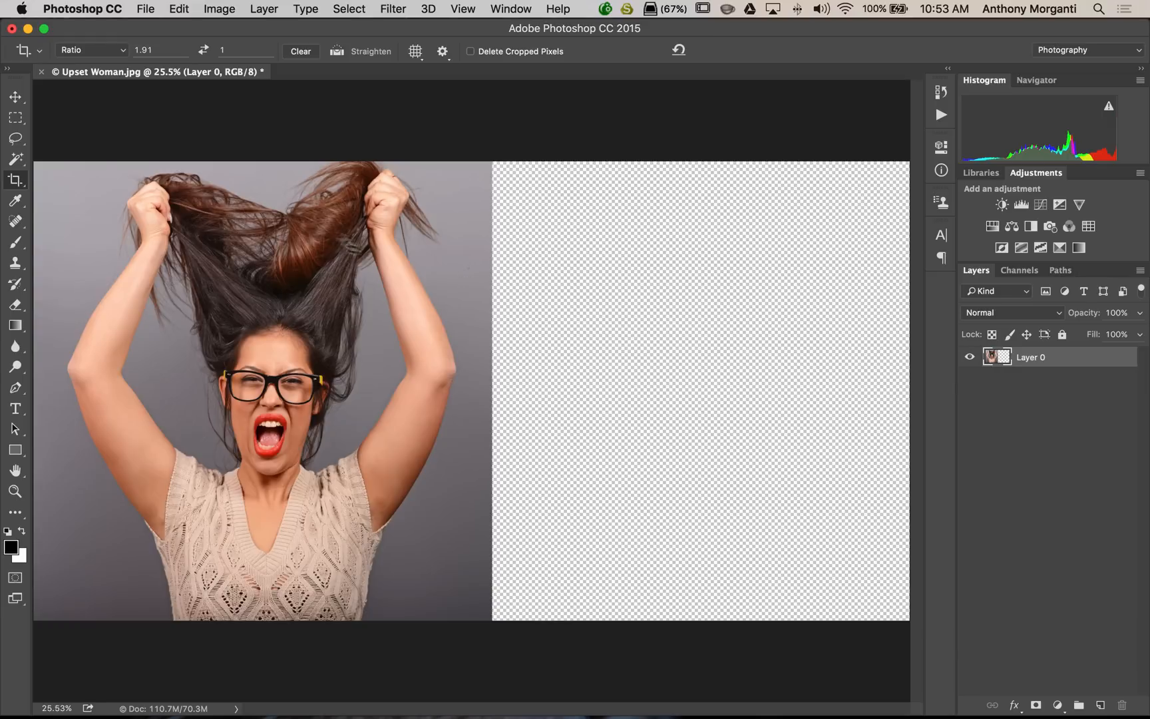
mouse_move(465, 240)
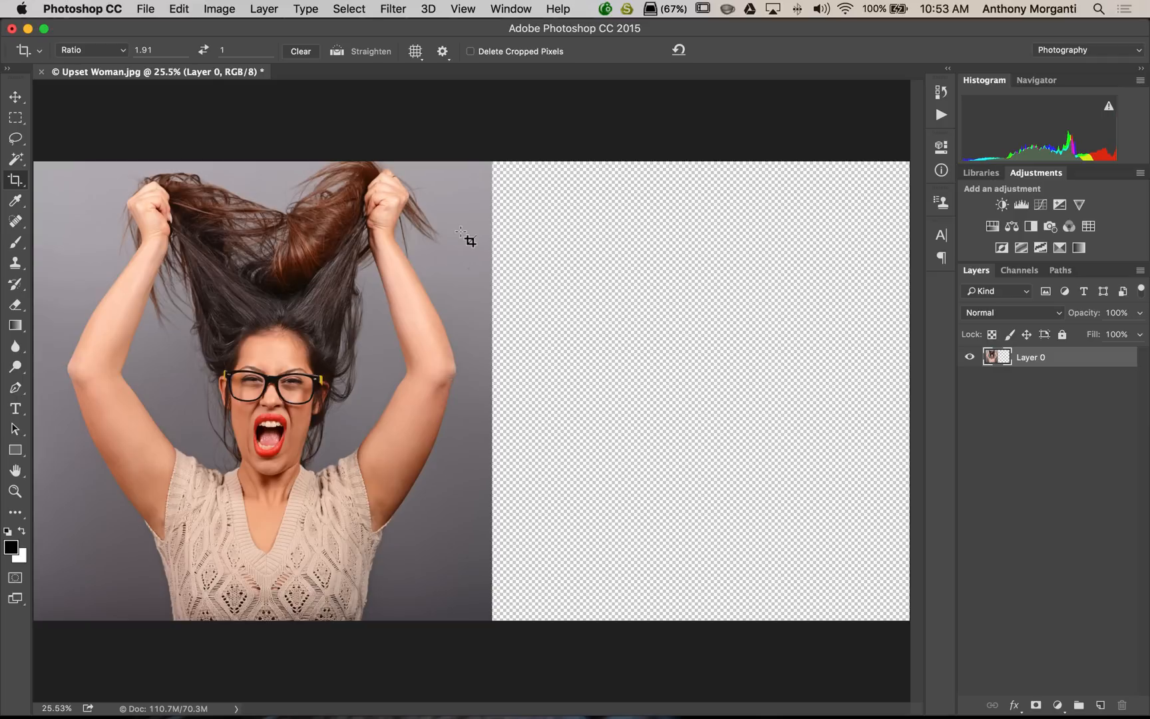
click(15, 118)
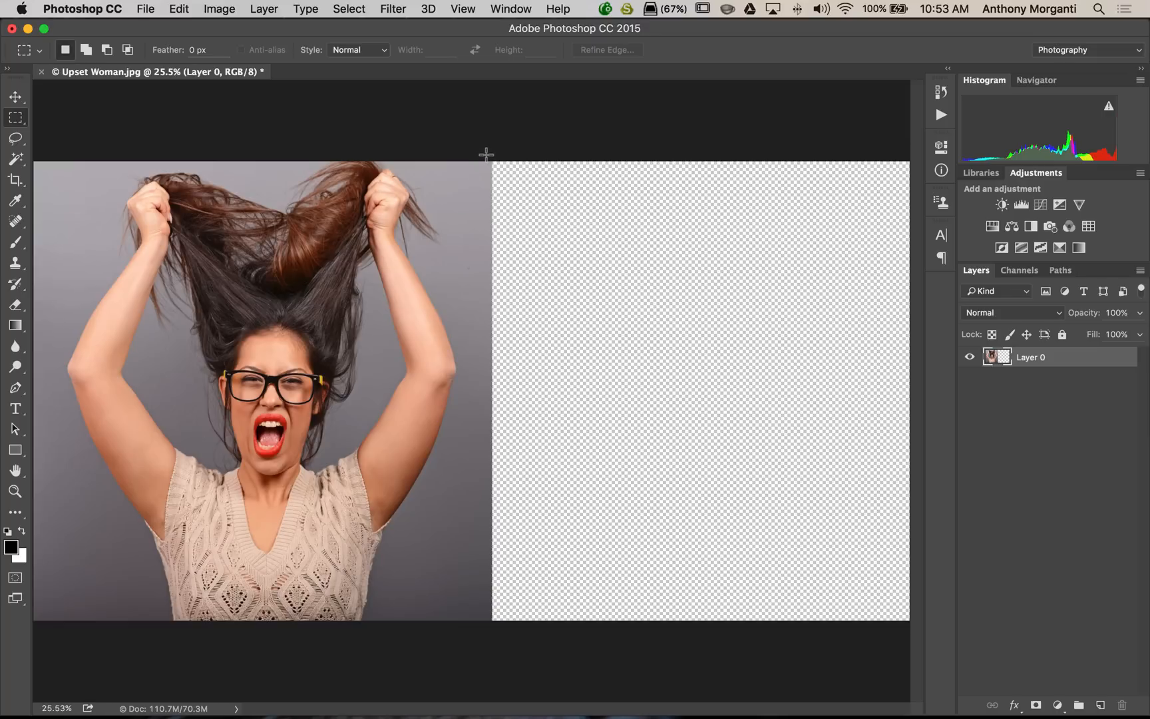
Marquee-select a thin full-height grey strip along the photo's right edge.
drag(486, 154, 458, 554)
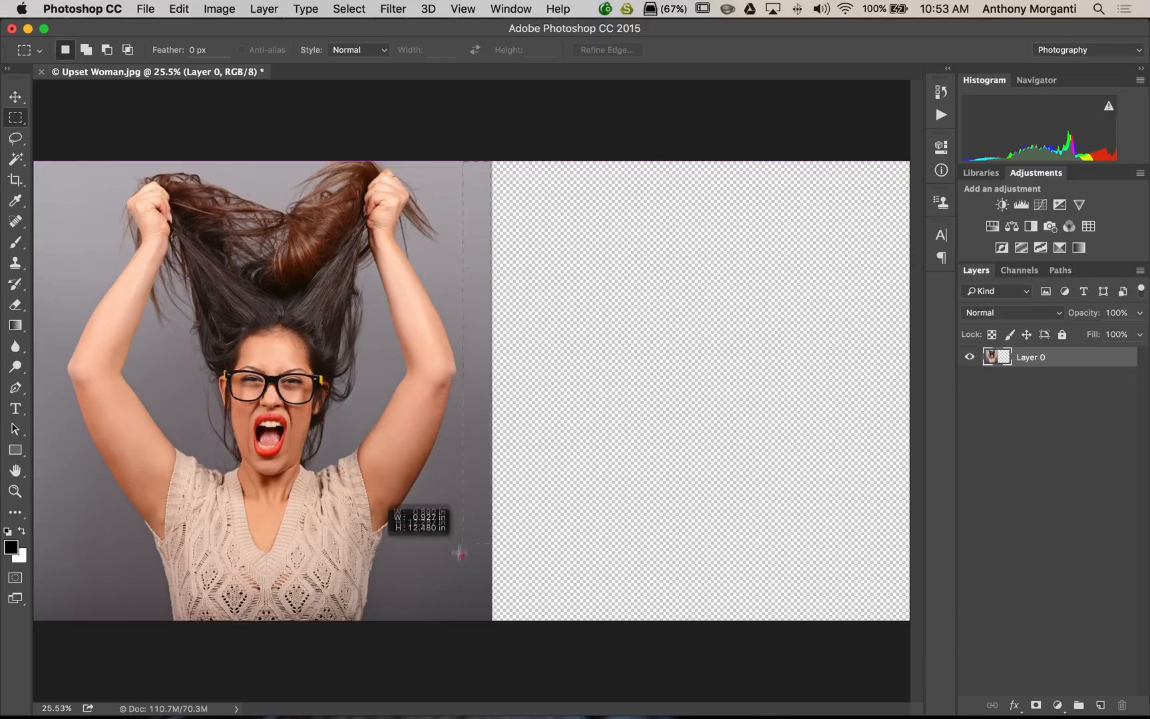
drag(458, 554, 453, 646)
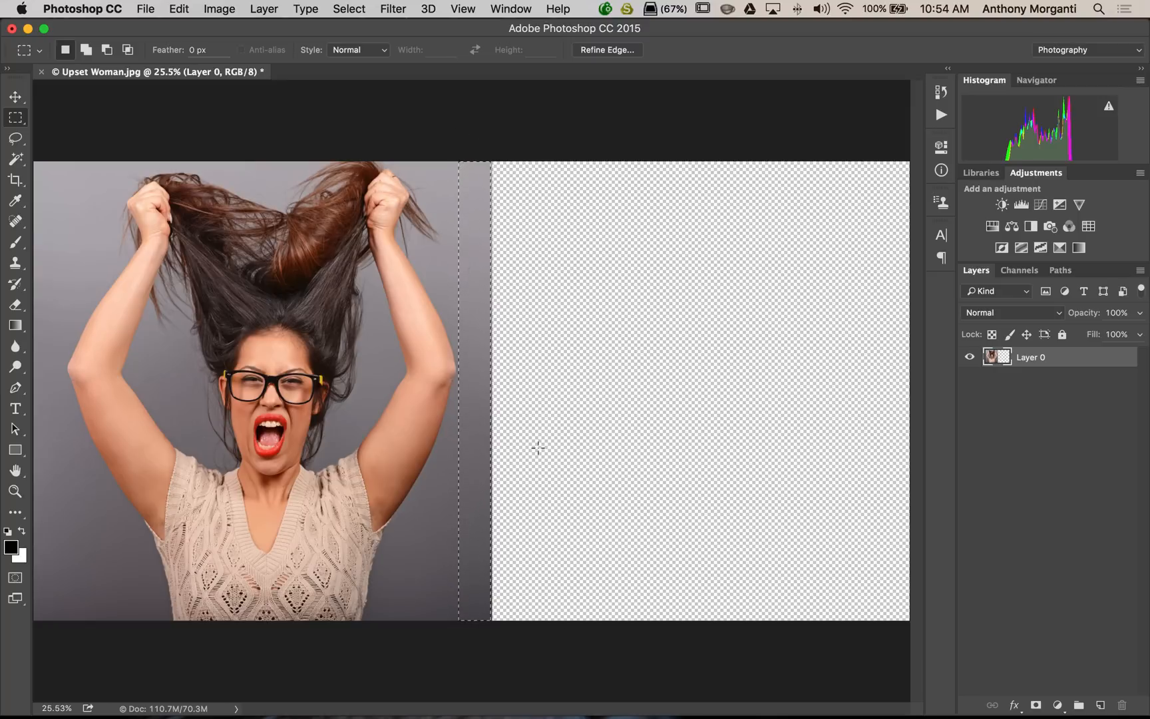
mouse_move(495, 131)
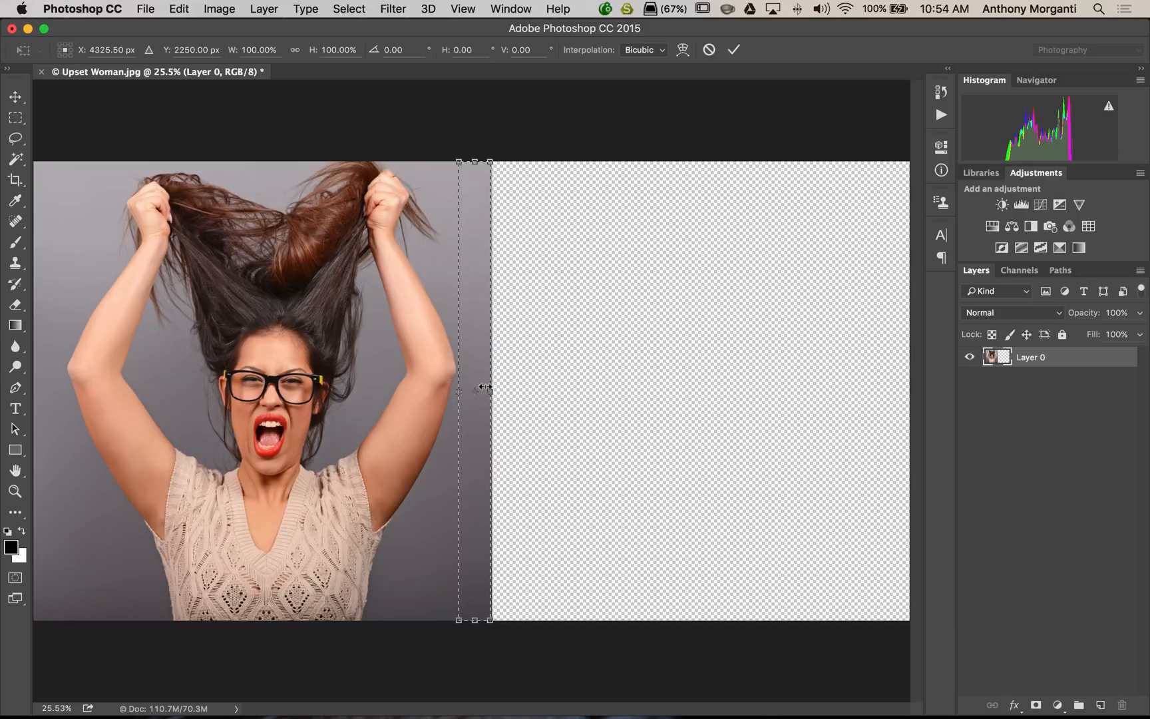
Drag the transform's right handle to the canvas edge and commit the stretch.
drag(490, 390, 520, 390)
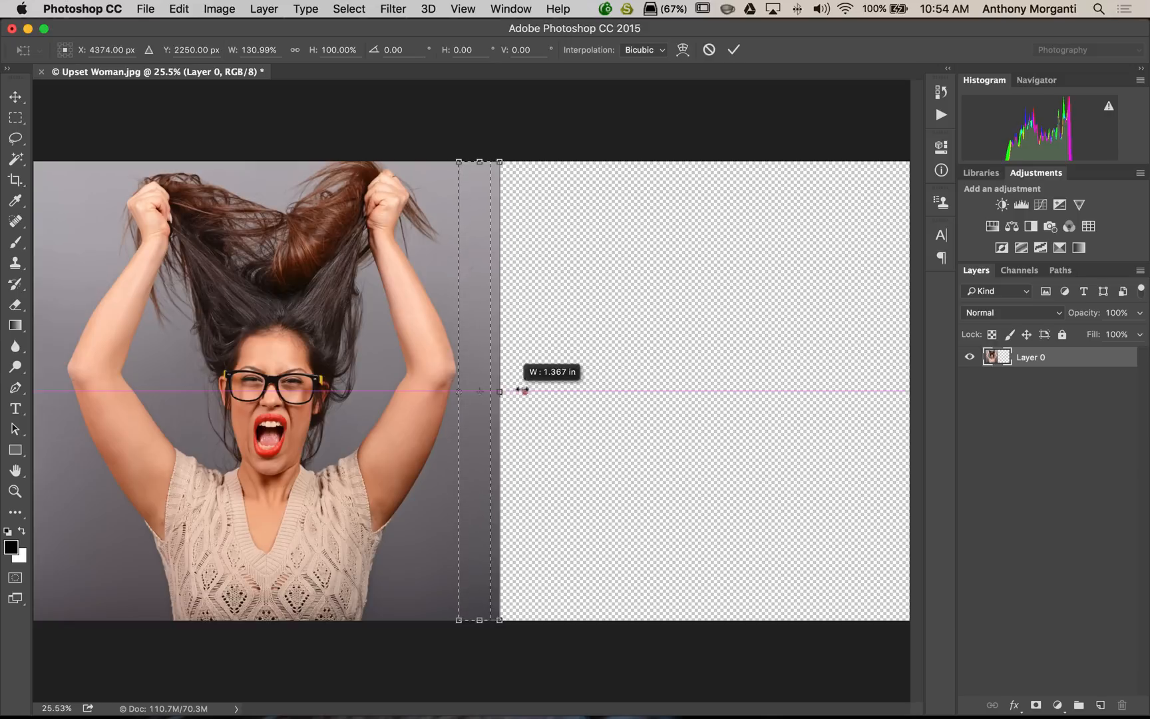
drag(499, 391, 843, 391)
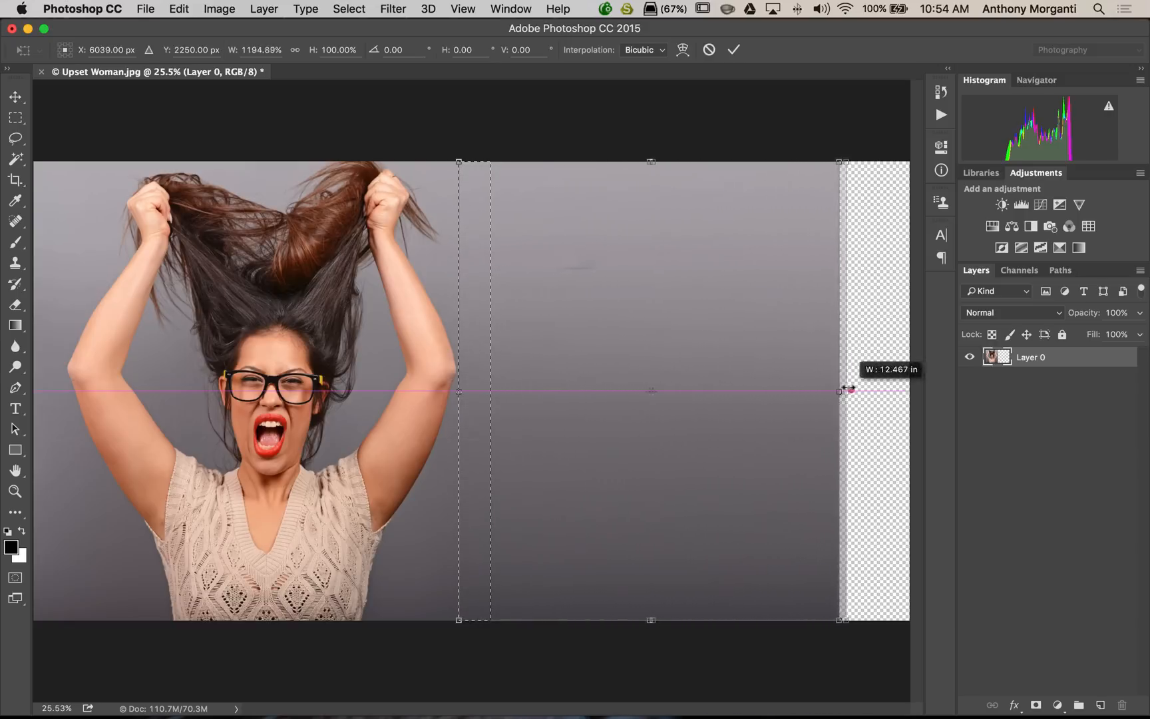
drag(842, 391, 891, 389)
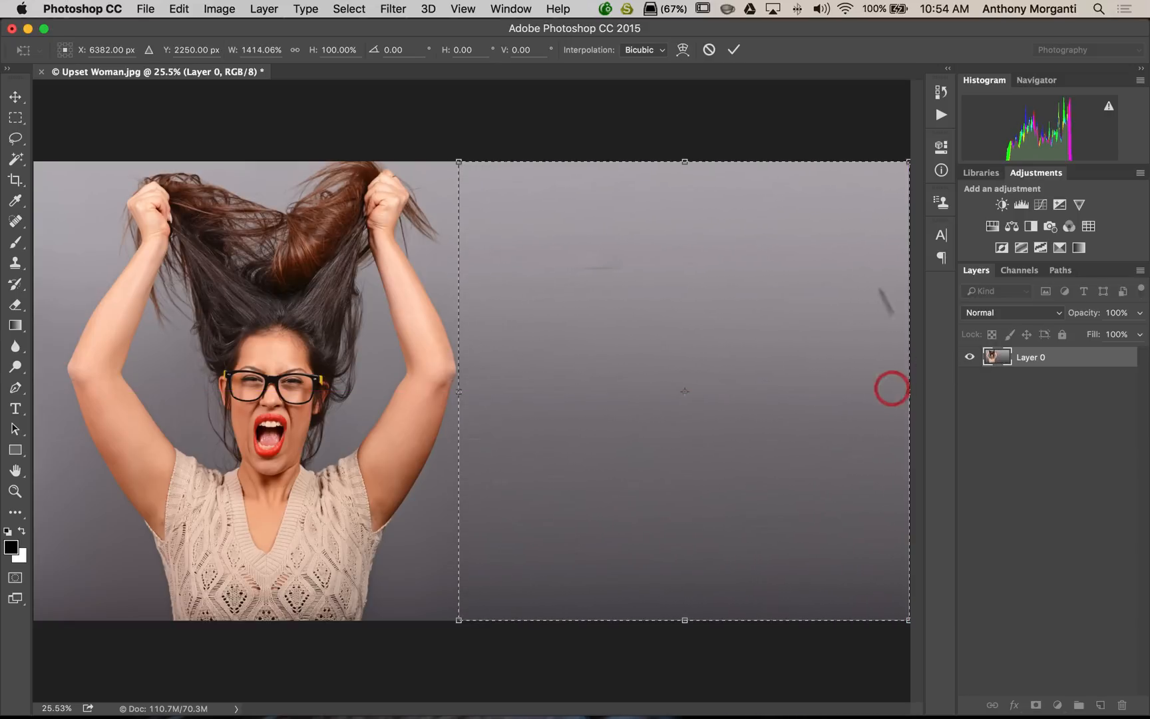
click(732, 49)
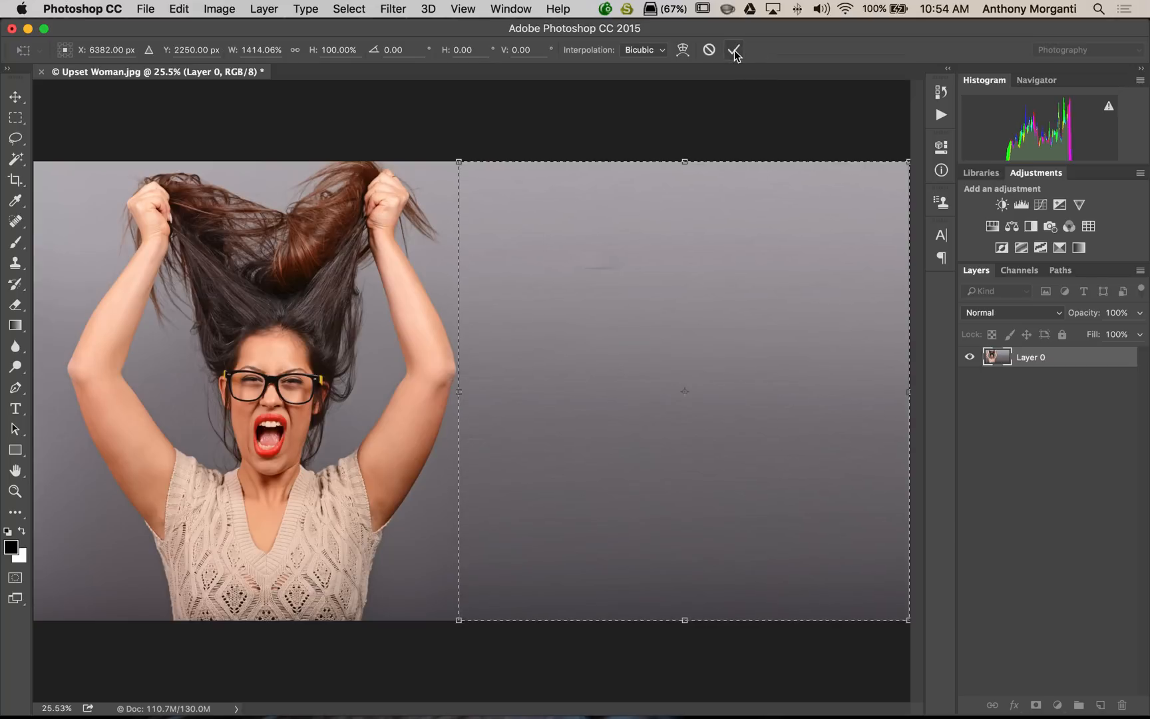
click(740, 50)
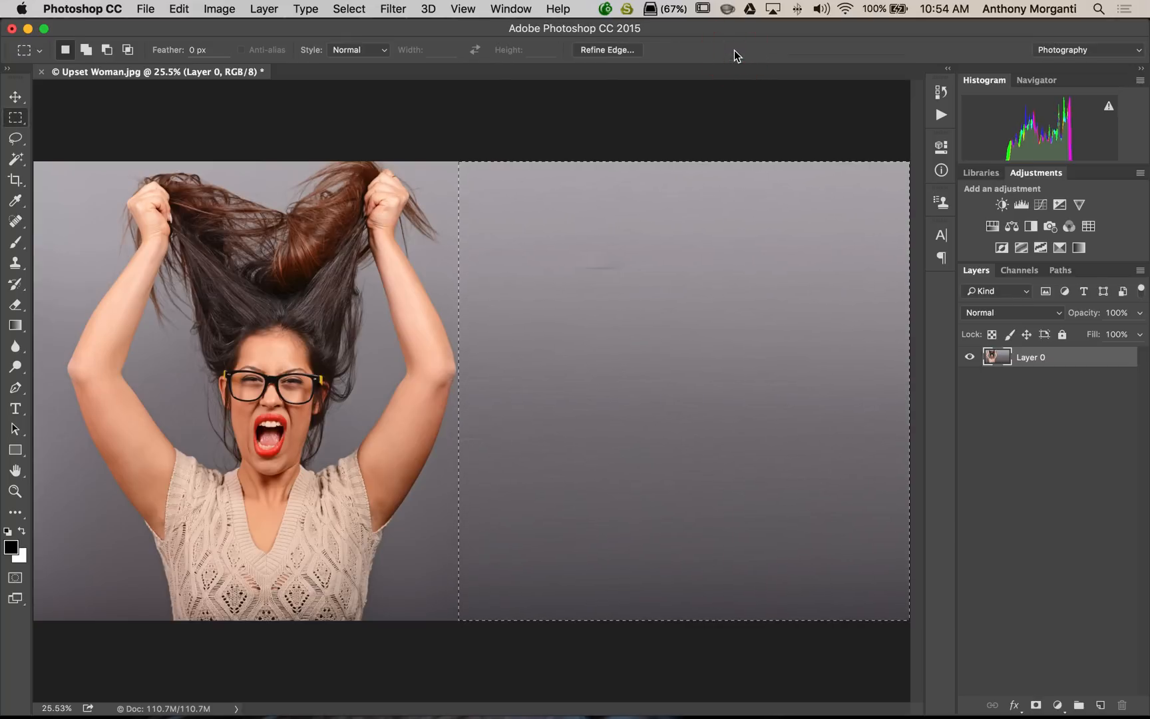
mouse_move(848, 442)
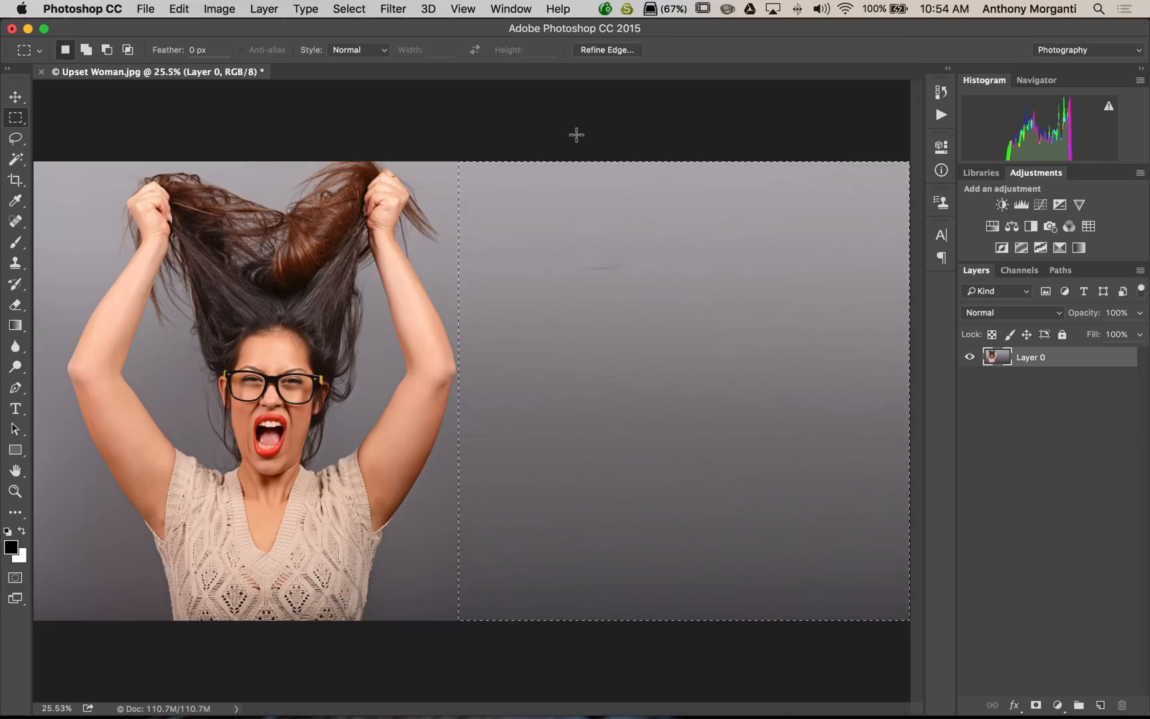
Deselect with Cmd+D.
key(cmd+d)
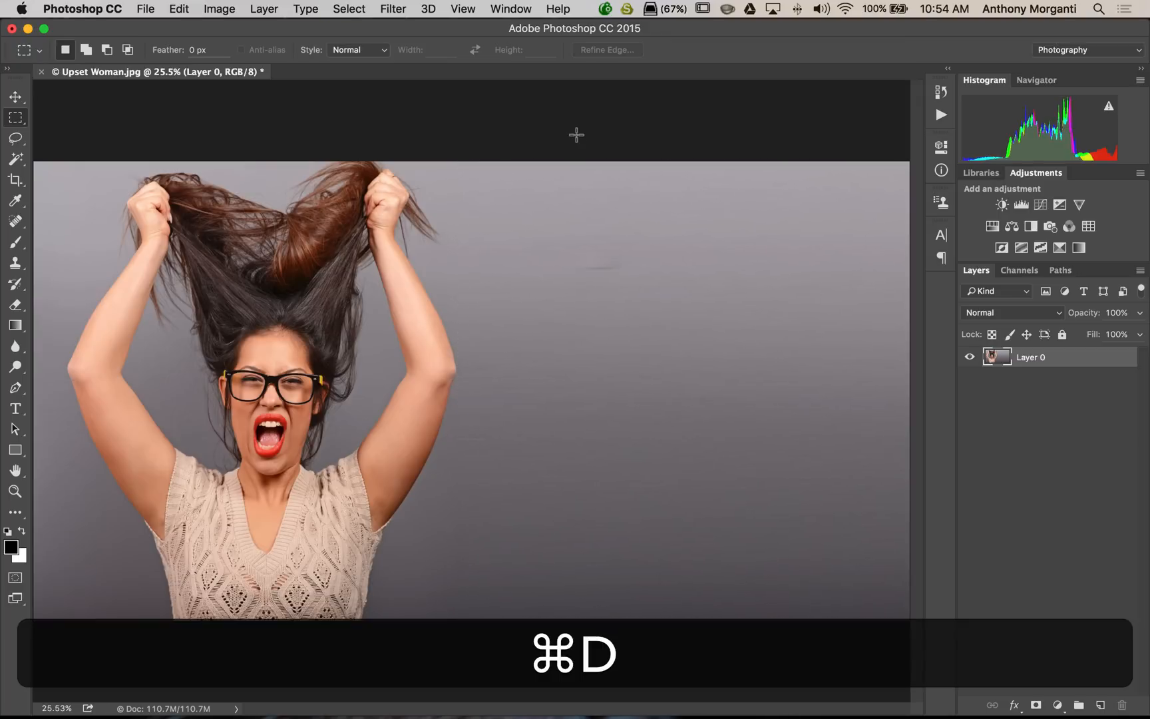
key(cmd+d)
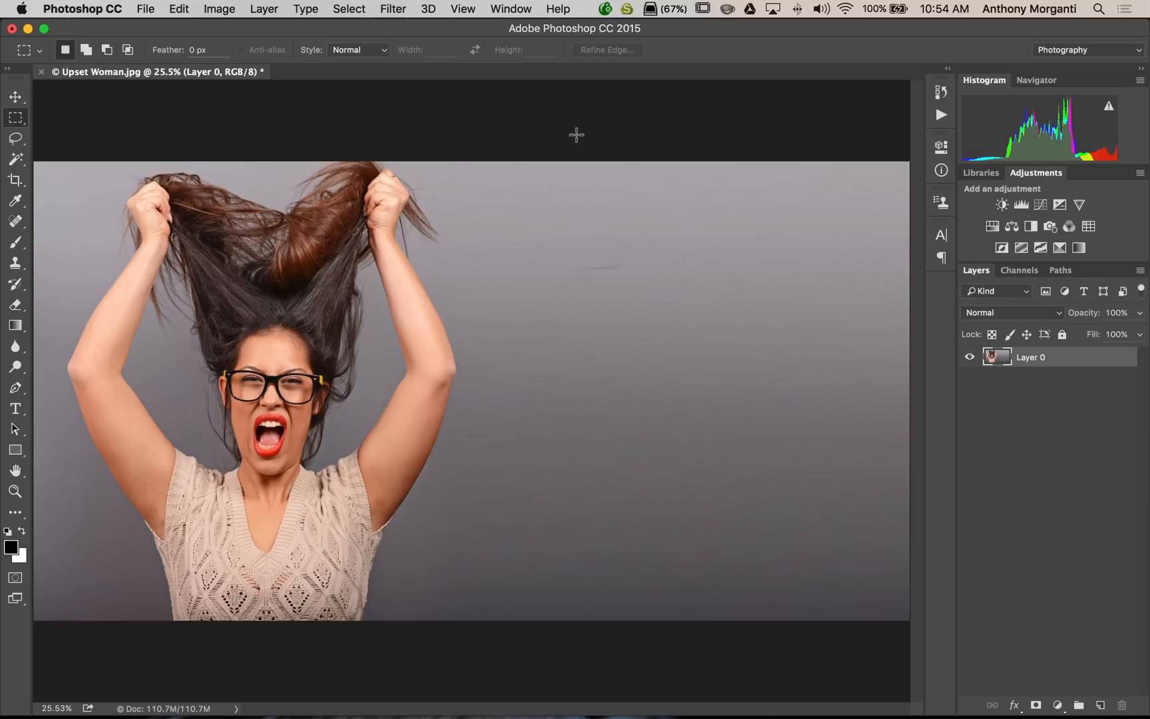
mouse_move(576, 138)
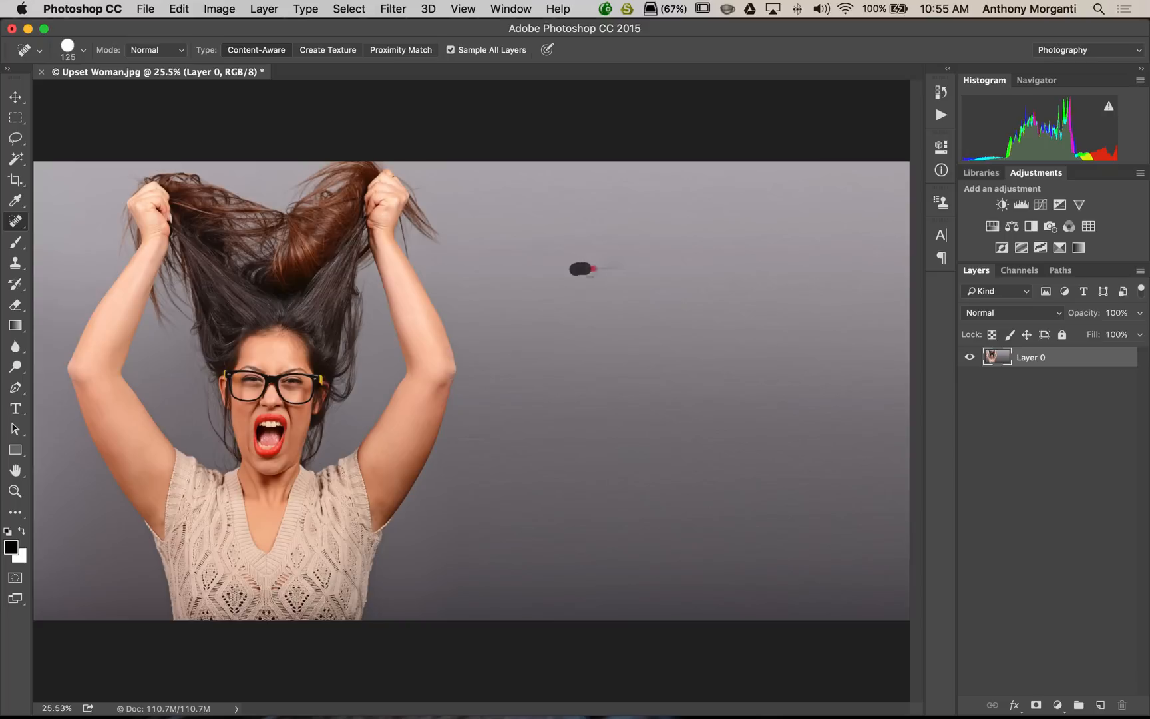
Spot-heal the dark speck right of the woman's head.
click(582, 269)
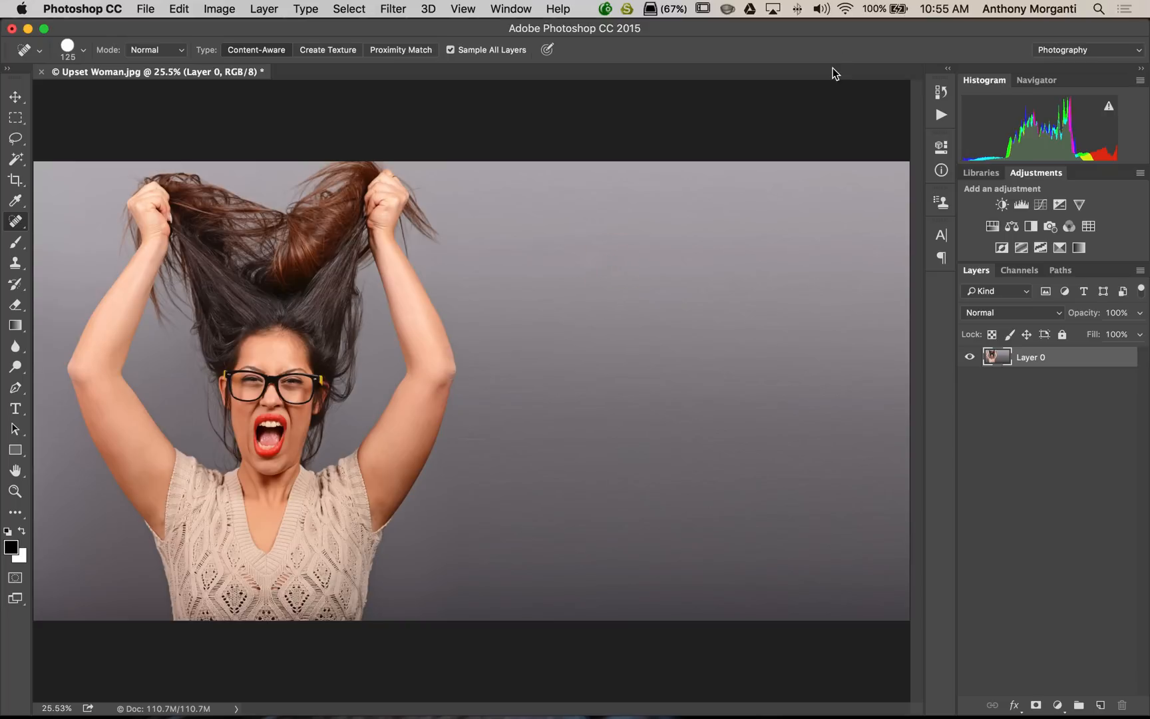